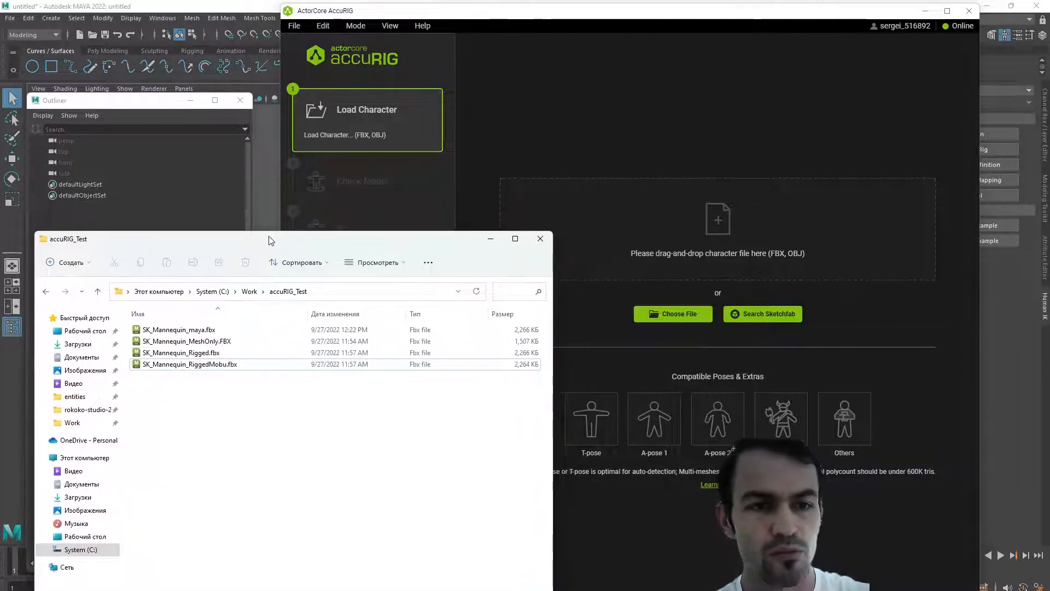
Step: Load SK_Mannequin_MeshOnly.FBX into AccuRIG as the character to rig
click(186, 341)
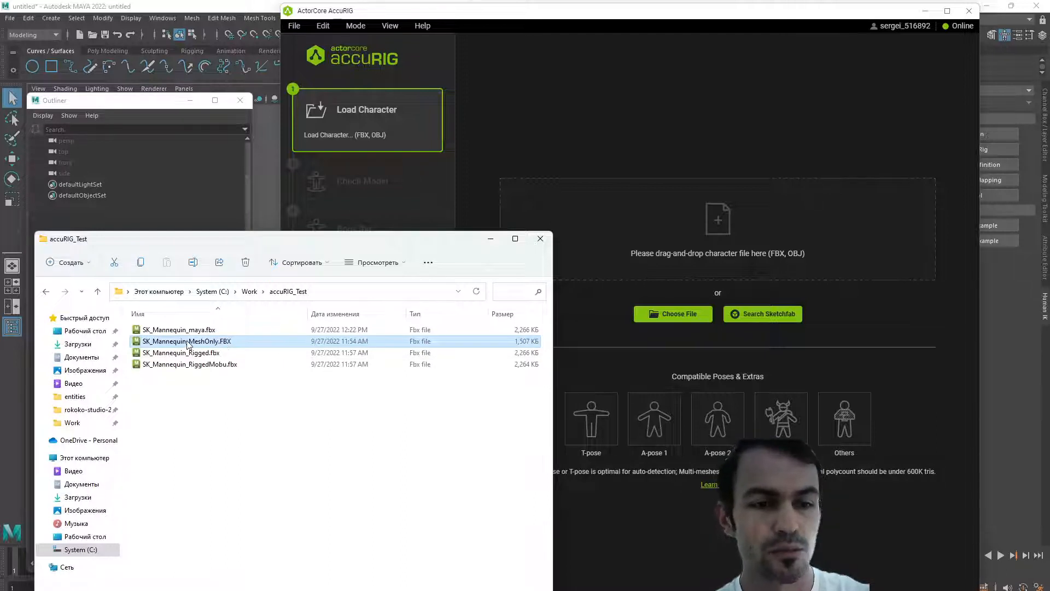
double_click(186, 340)
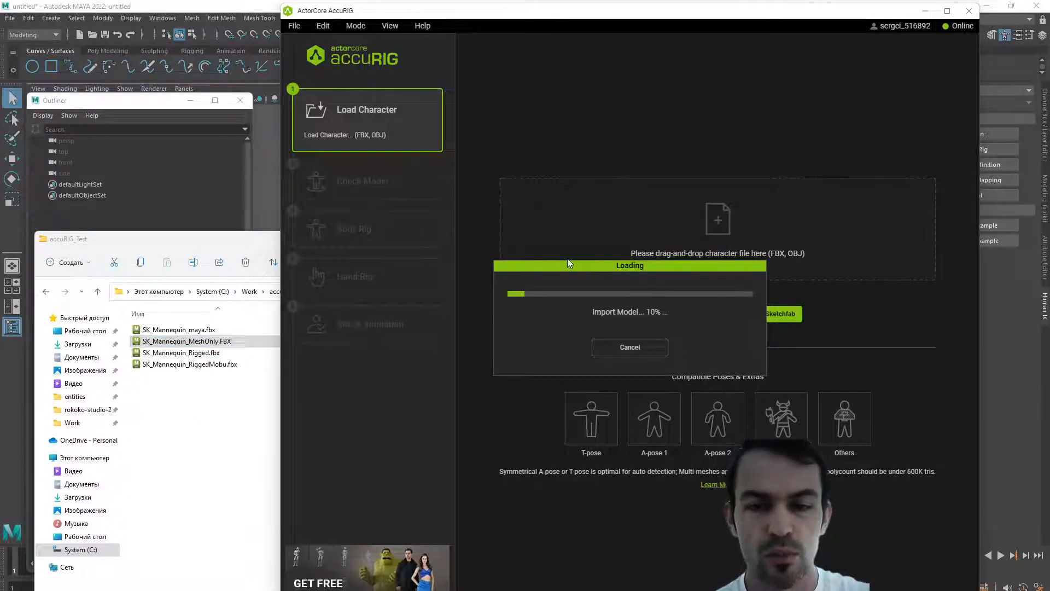
mouse_move(590, 377)
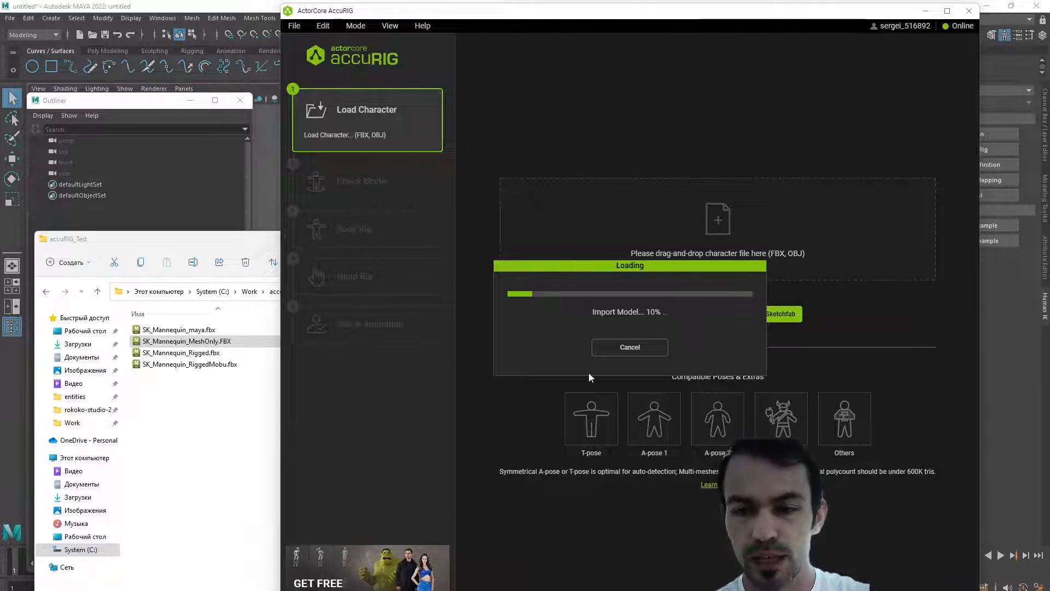
mouse_move(542, 429)
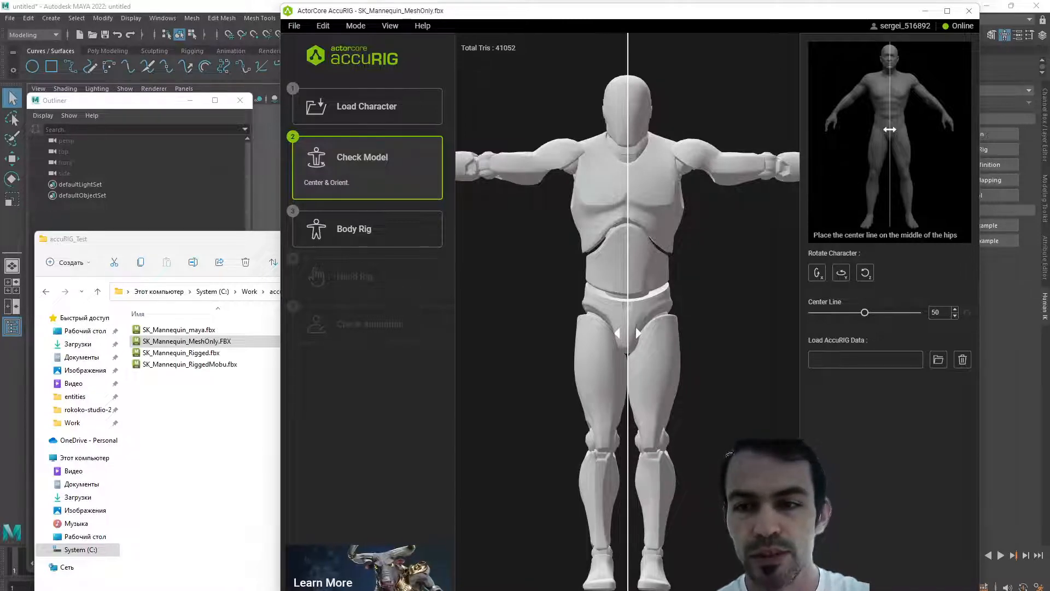
Step: Start the Body Rig stage so joint markers appear on the mannequin
click(367, 229)
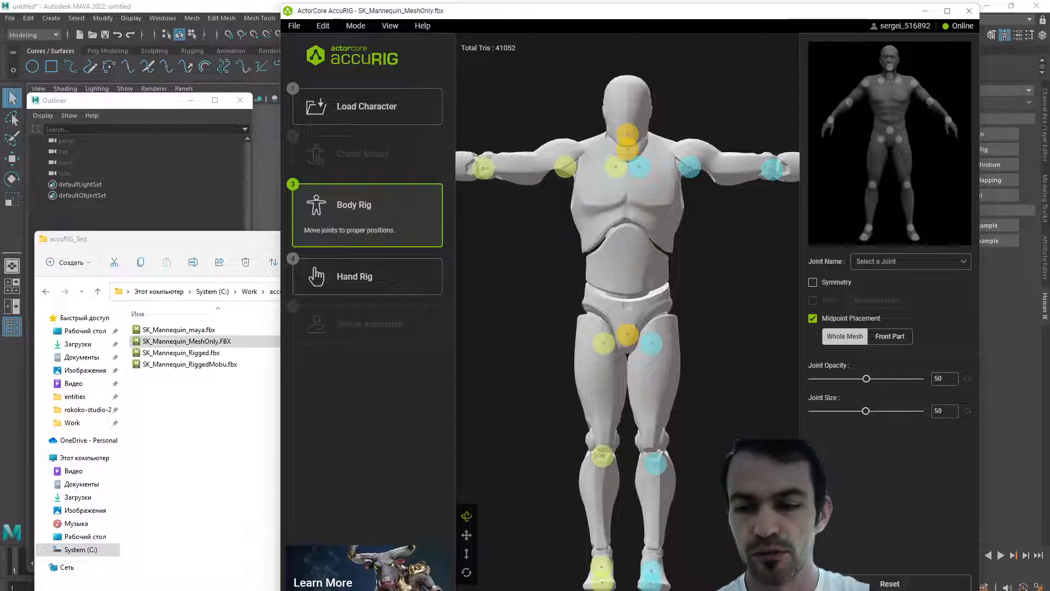
Step: Advance from Body Rig to hand rigging toward the animation check and export
click(367, 275)
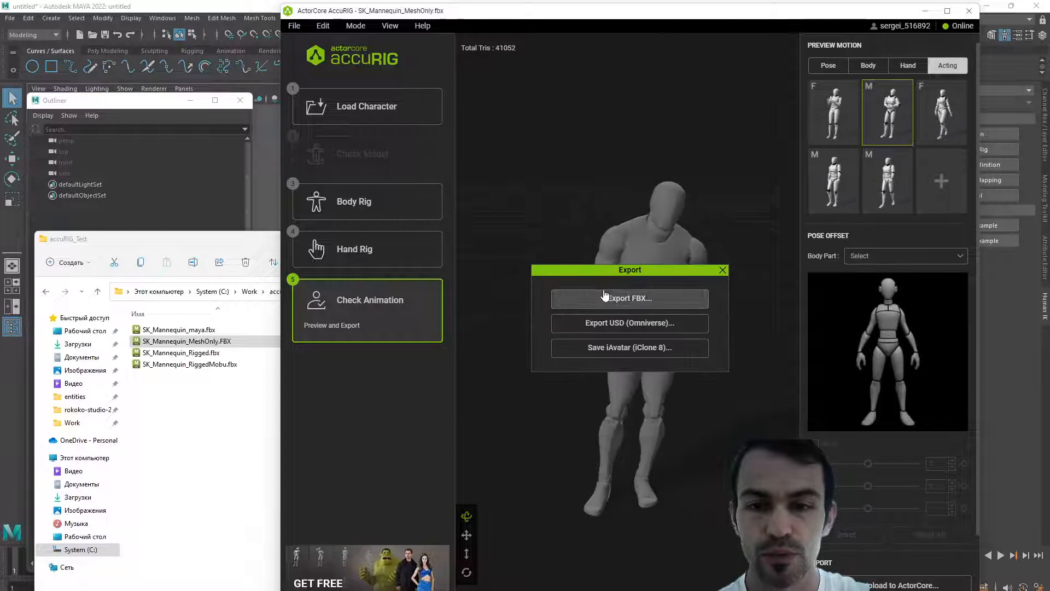
Step: Export the rigged mannequin as FBX with Maya as the target application
click(629, 298)
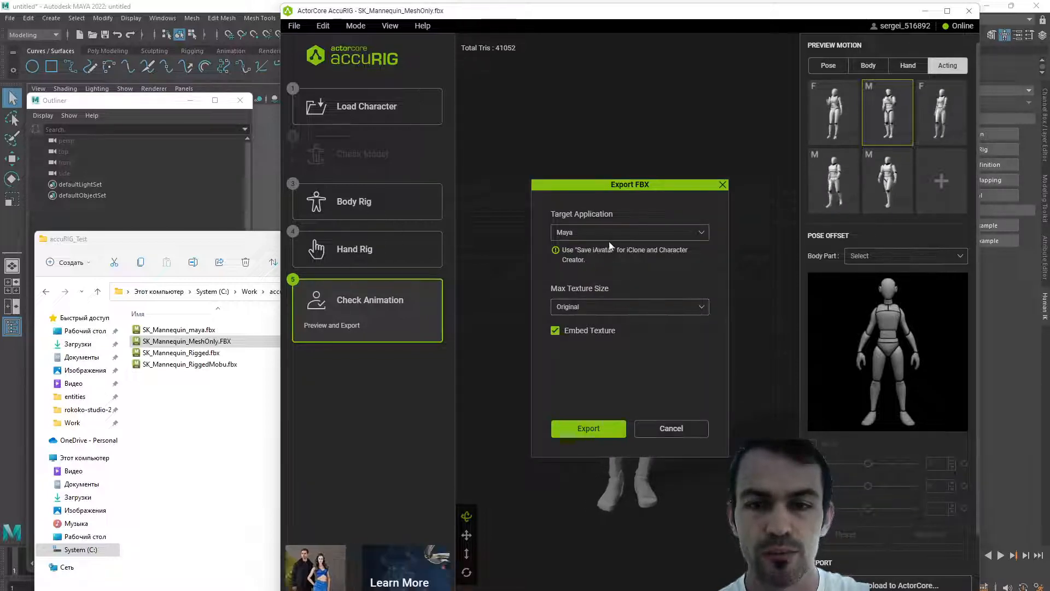
click(630, 232)
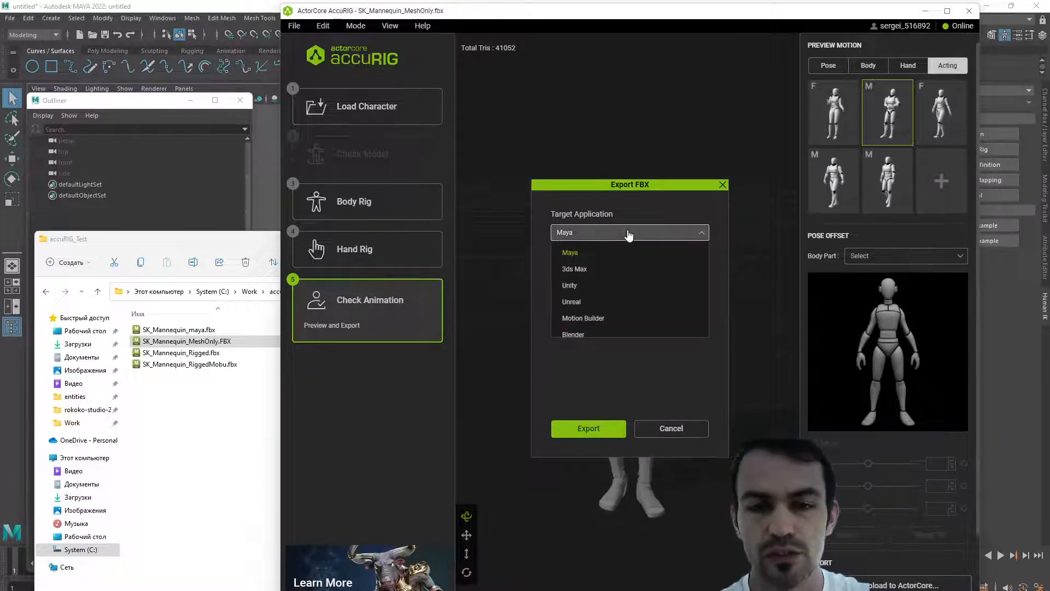
mouse_move(582, 319)
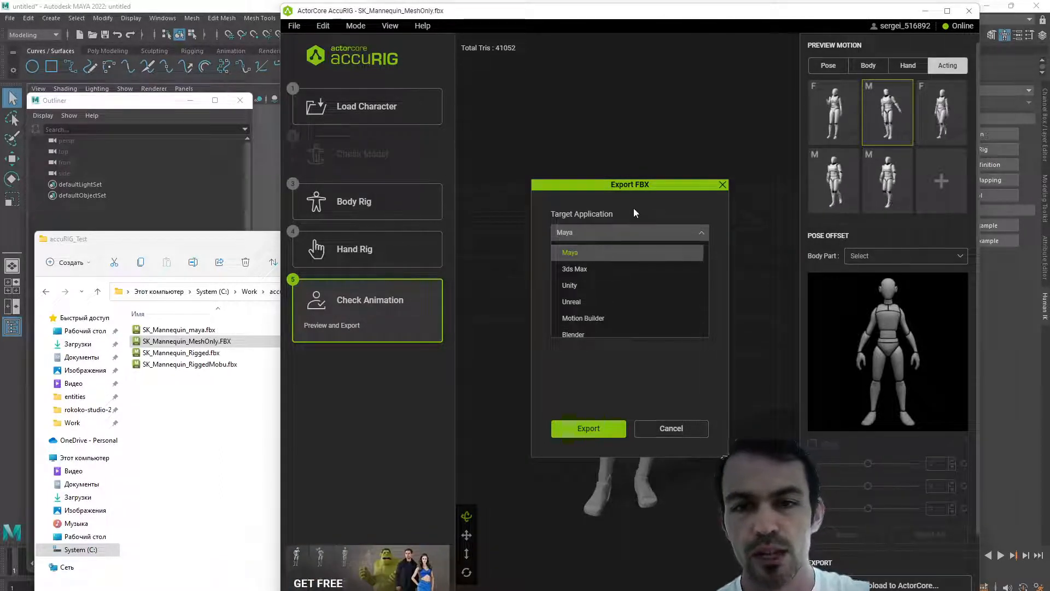
click(570, 252)
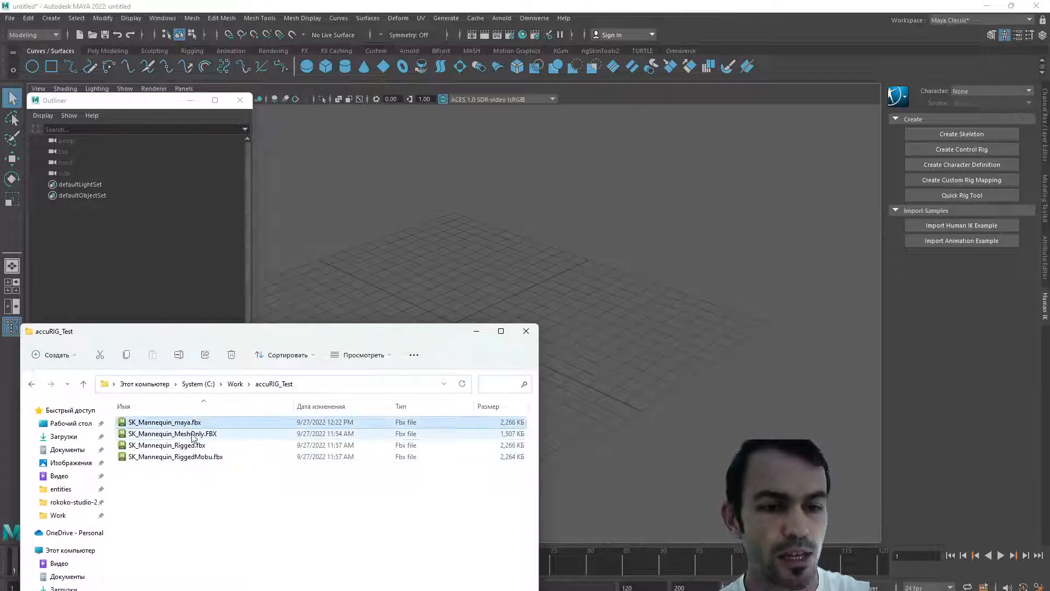
Step: Import SK_Mannequin_maya.fbx into the Maya scene and frame it in view
click(164, 421)
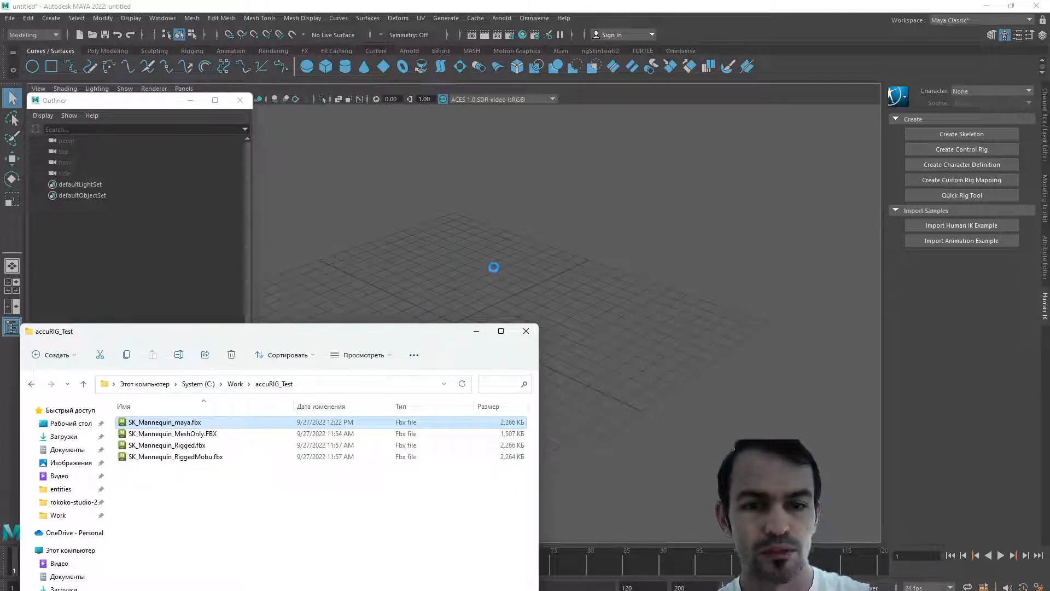
double_click(163, 421)
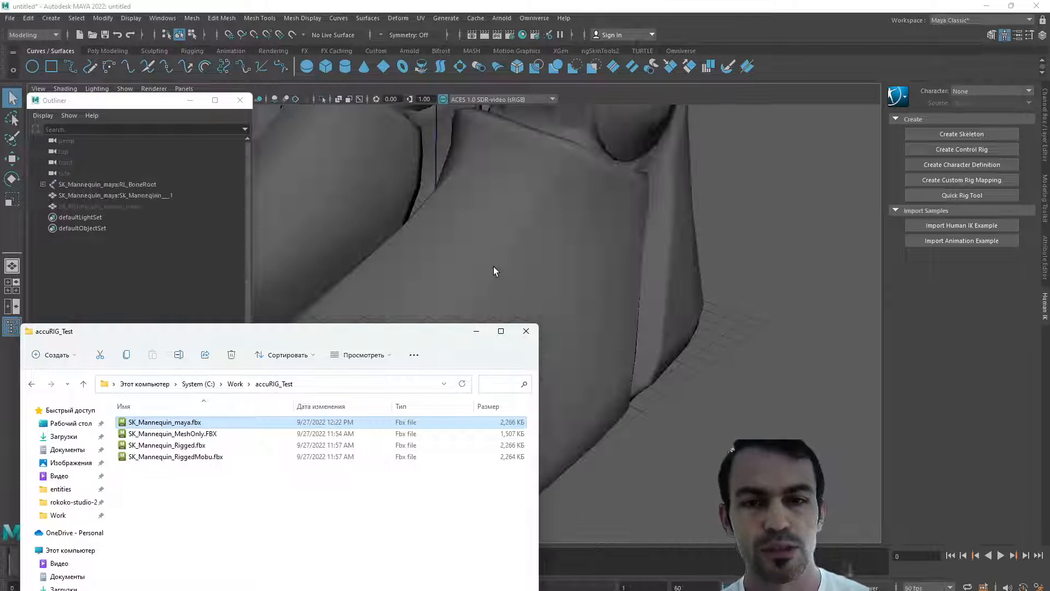
click(525, 331)
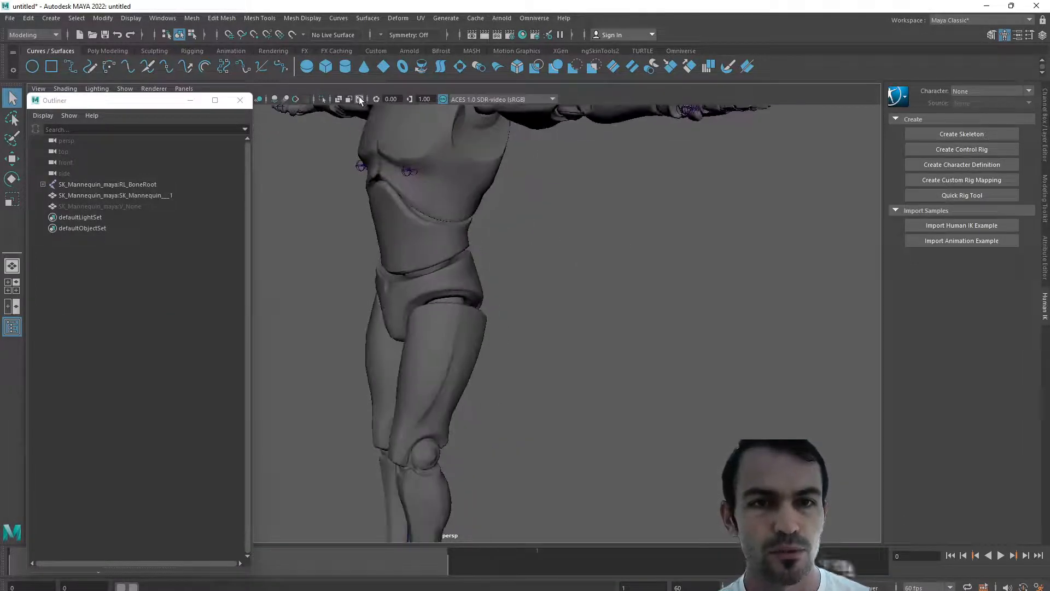
Step: Select the mannequin mesh and RL_BoneRoot, expanding the joint hierarchy in the Outliner
click(113, 195)
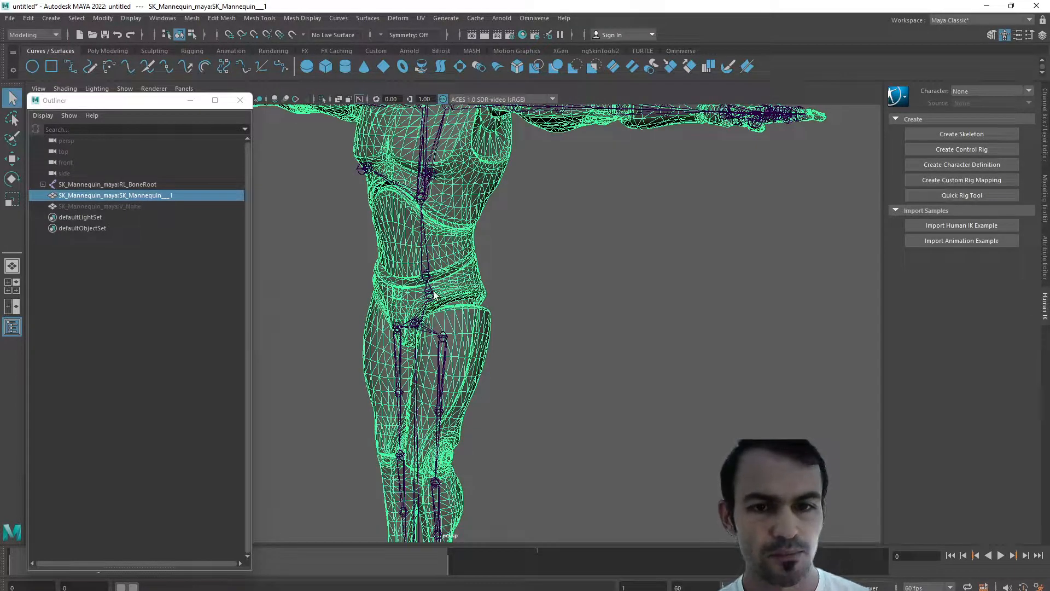
click(107, 185)
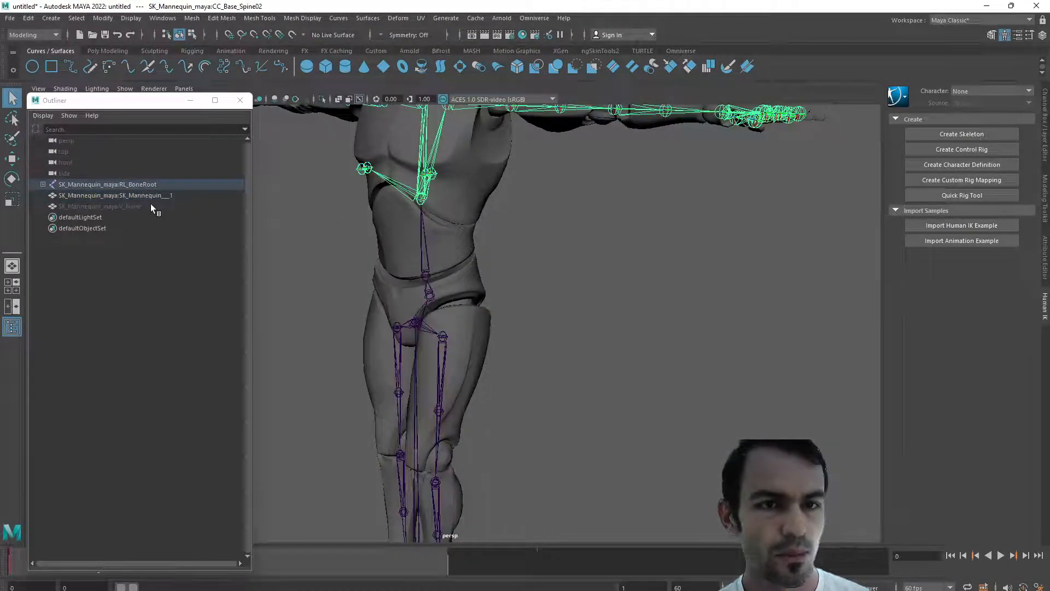
click(42, 184)
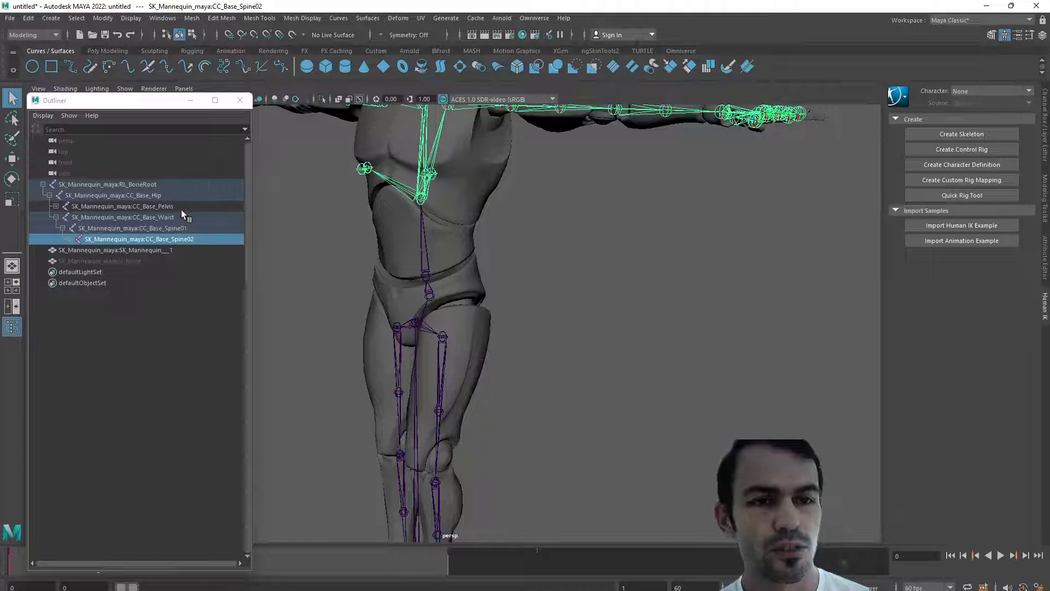
mouse_move(187, 231)
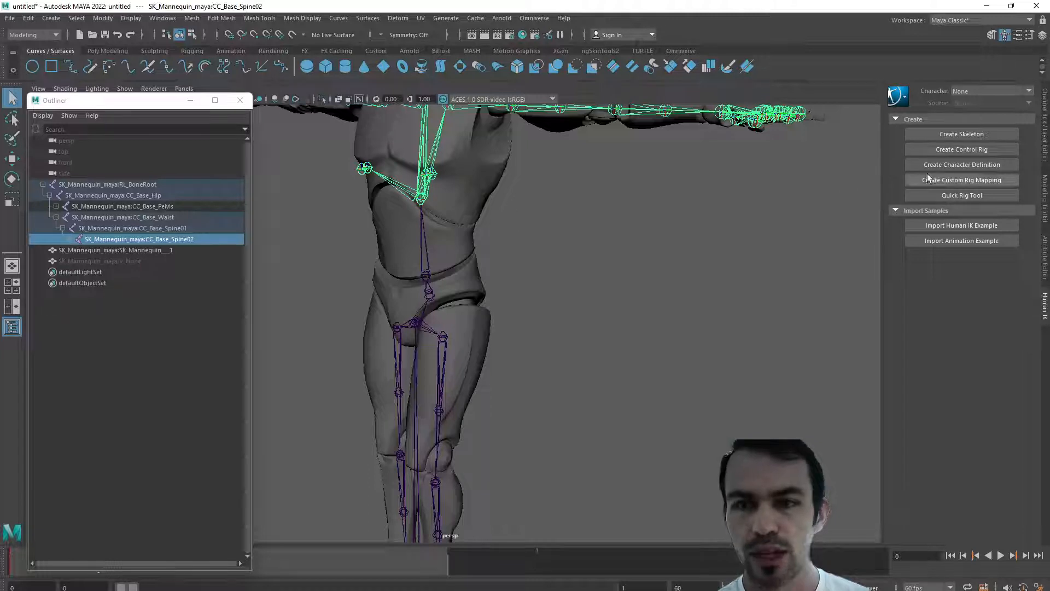
Step: Create the HumanIK character definition Character1
click(961, 165)
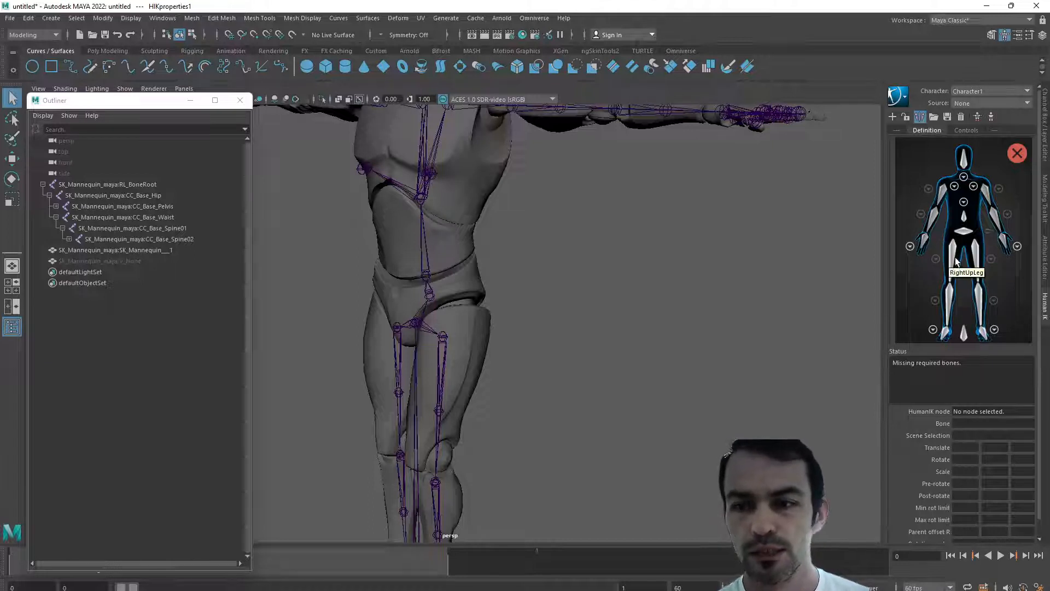
mouse_move(901, 431)
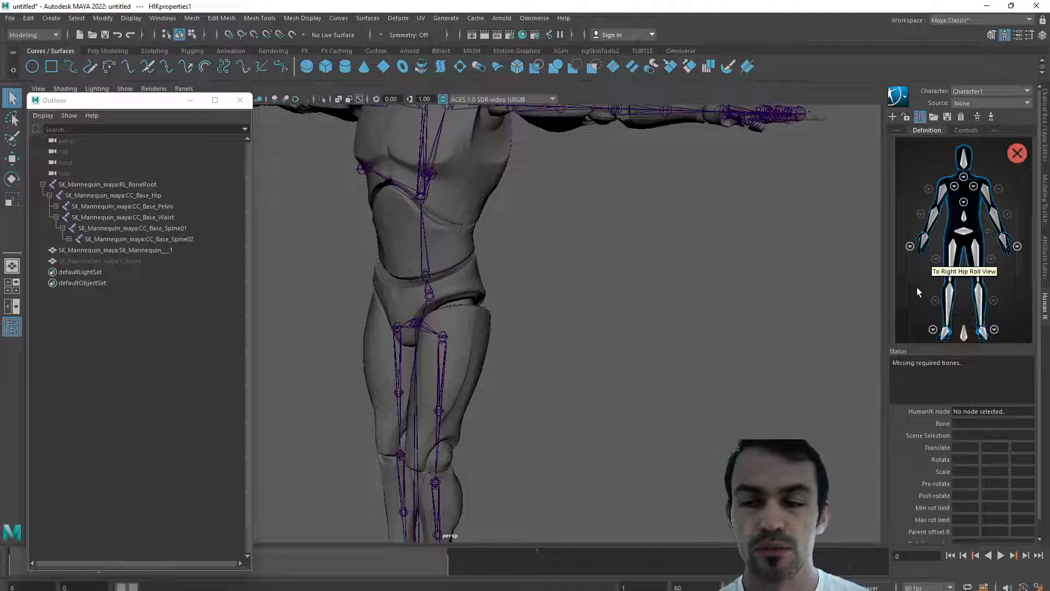
mouse_move(572, 287)
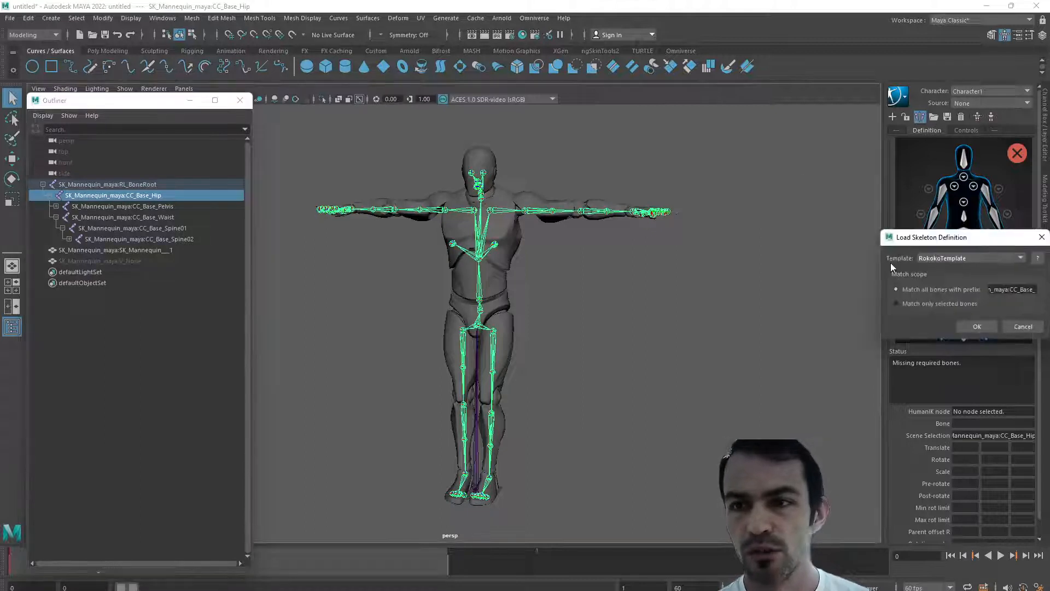
Step: Load the accuRIG skeleton definition template for Character1, checking its template folder
click(968, 258)
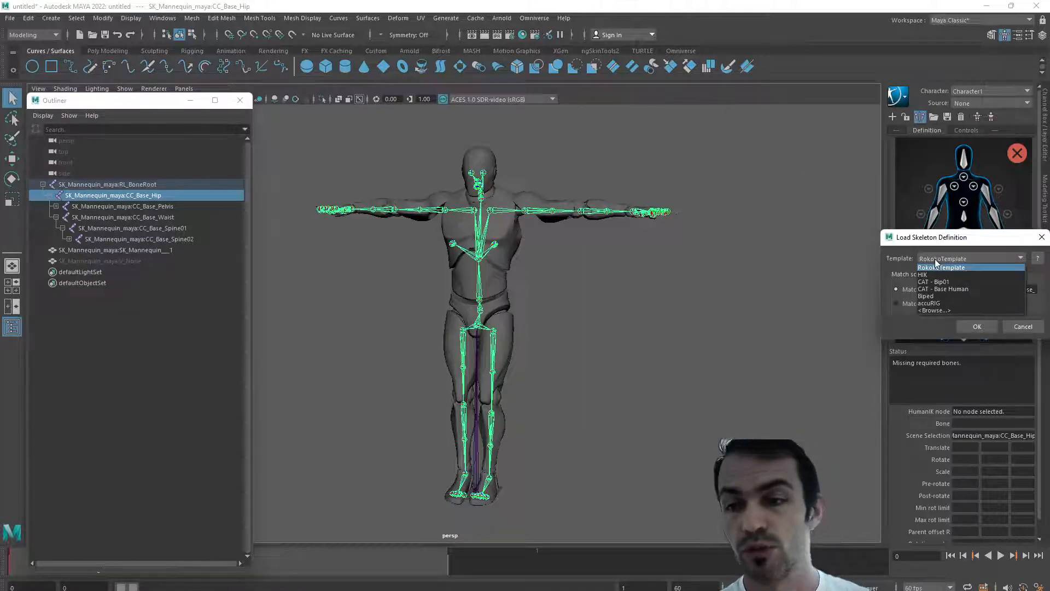
click(930, 302)
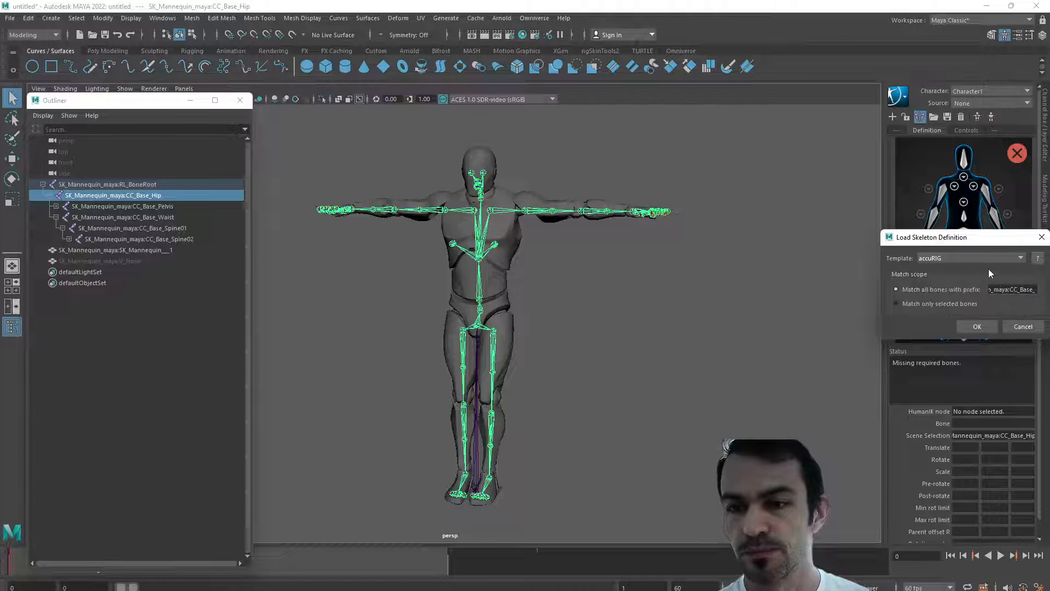
click(1021, 258)
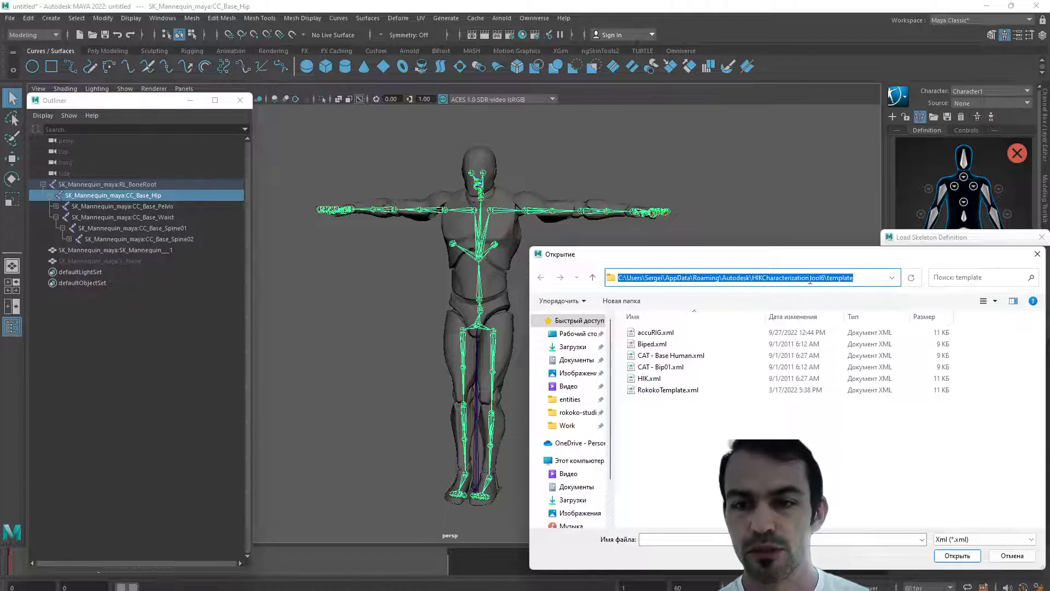
click(654, 332)
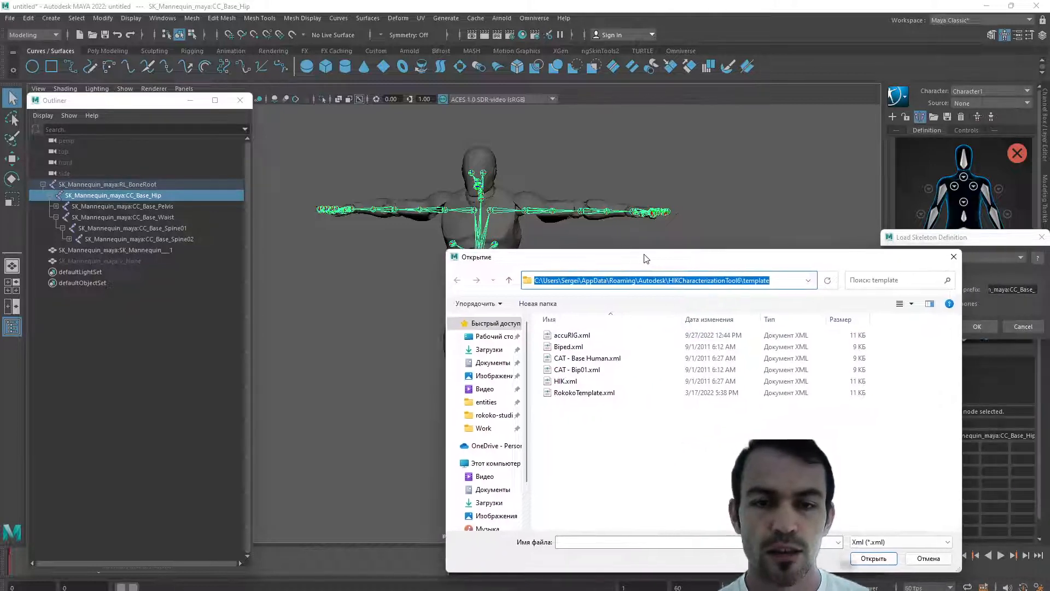
click(571, 335)
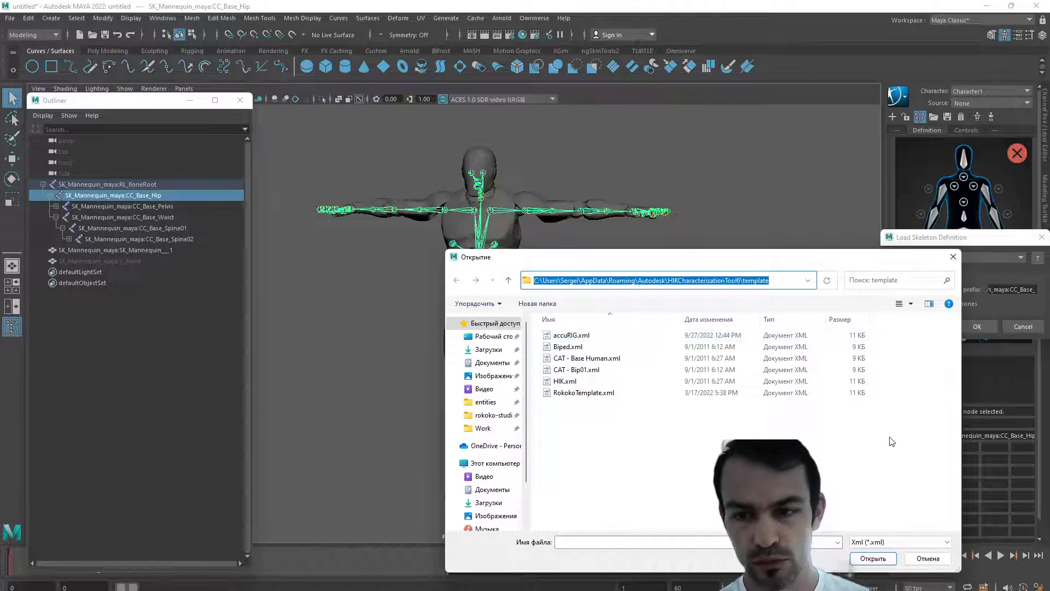
double_click(582, 392)
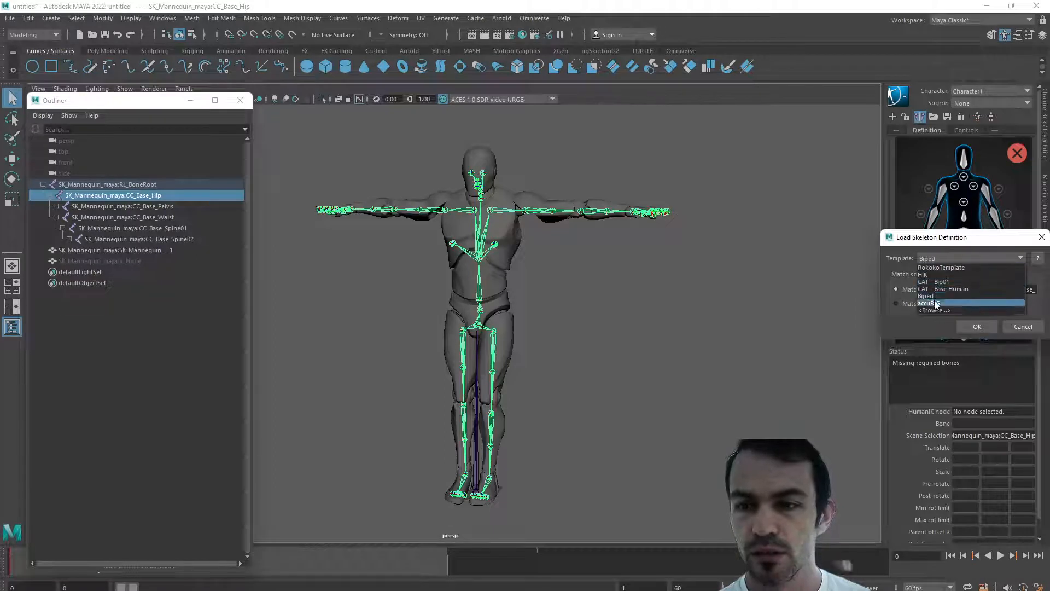
click(976, 326)
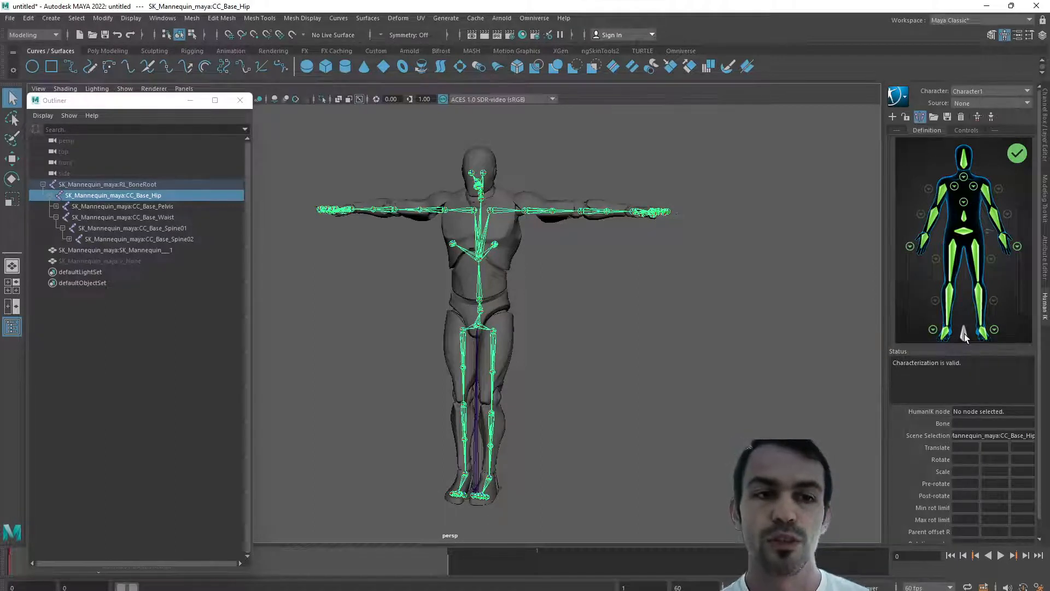
Step: Set Character1's source to Control Rig from RL_BoneRoot and test the chest effector
click(107, 185)
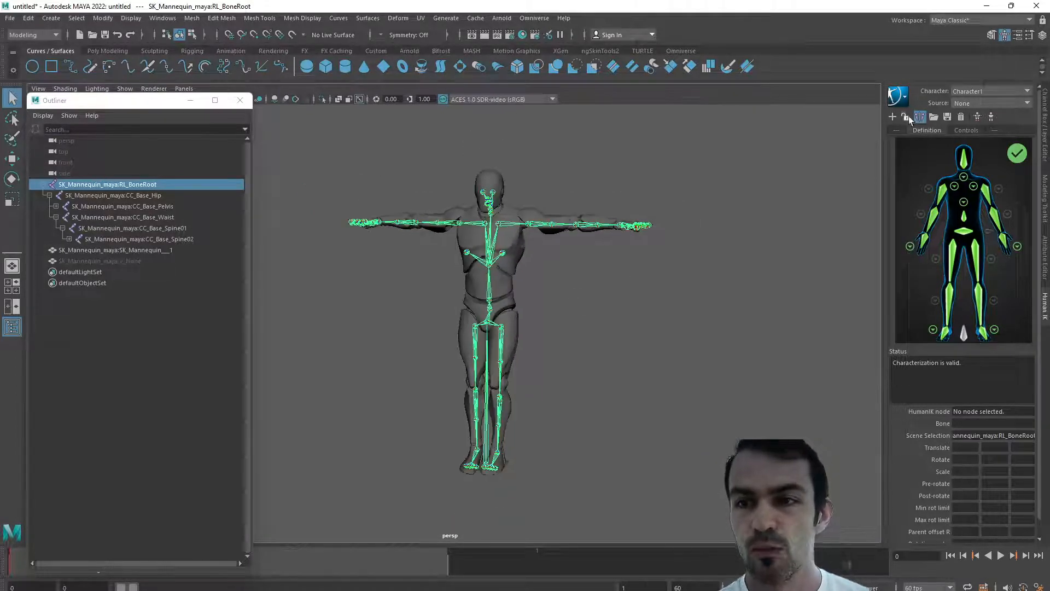
click(990, 103)
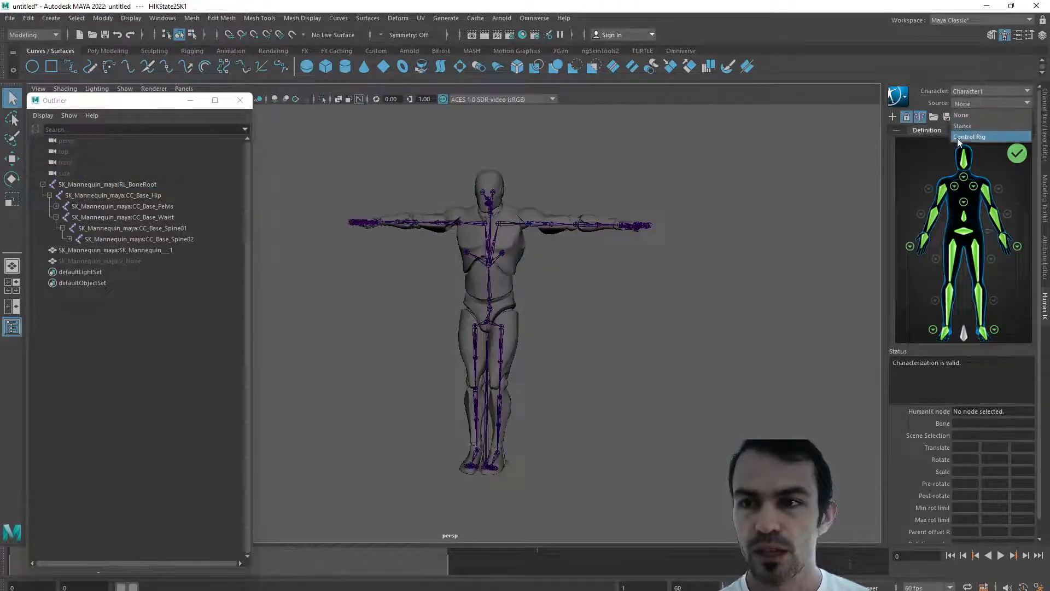
click(969, 136)
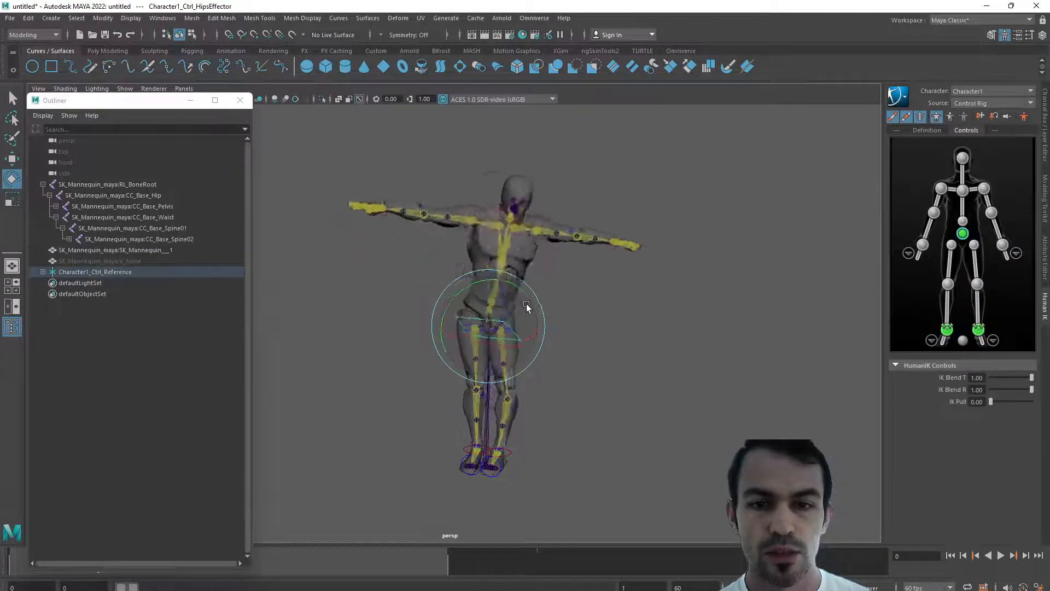
click(489, 252)
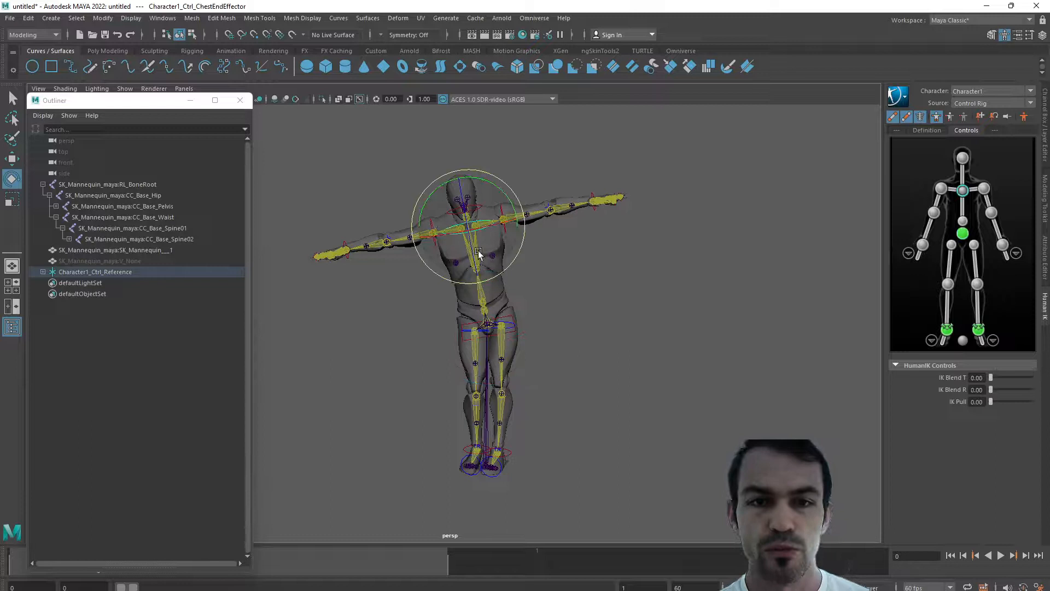